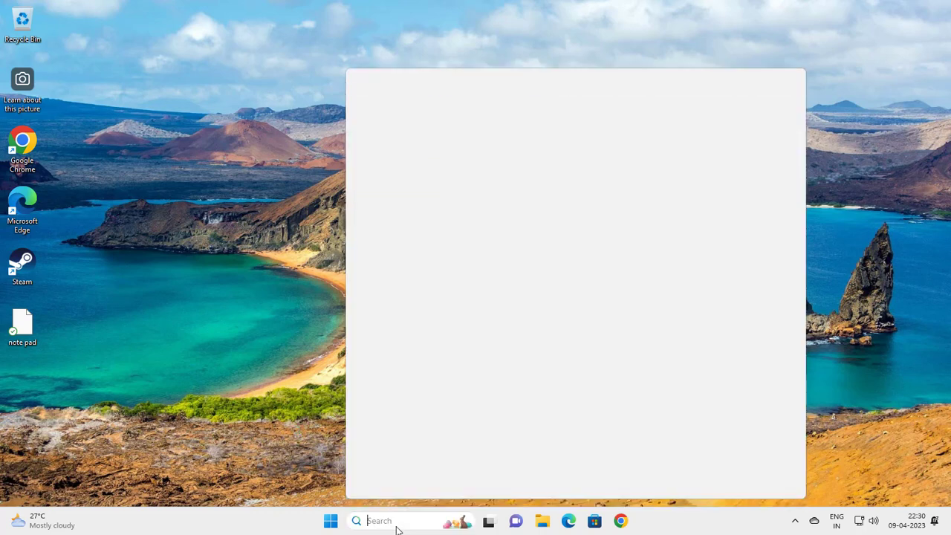
Browse from This PC through Local Disk (C:) and Windows into the servicing folder
left_click(409, 521)
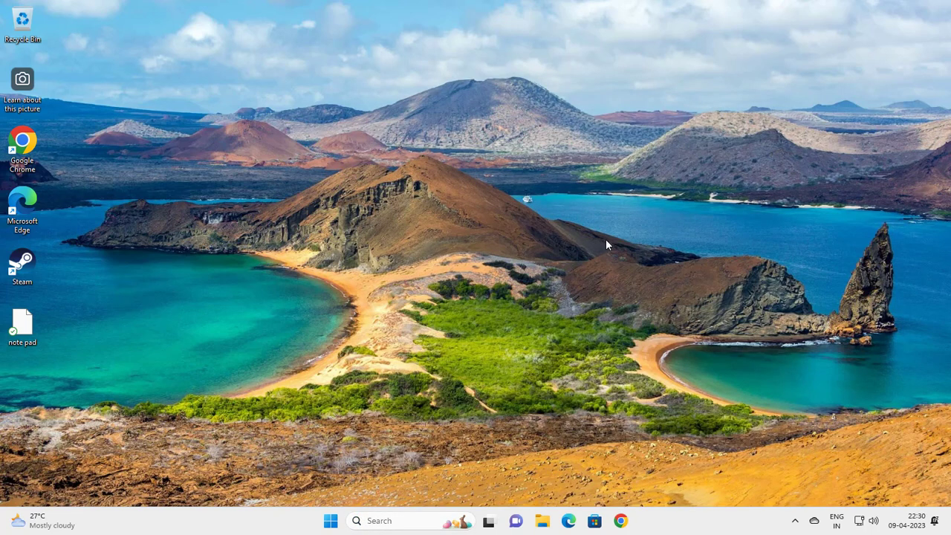
left_click(542, 521)
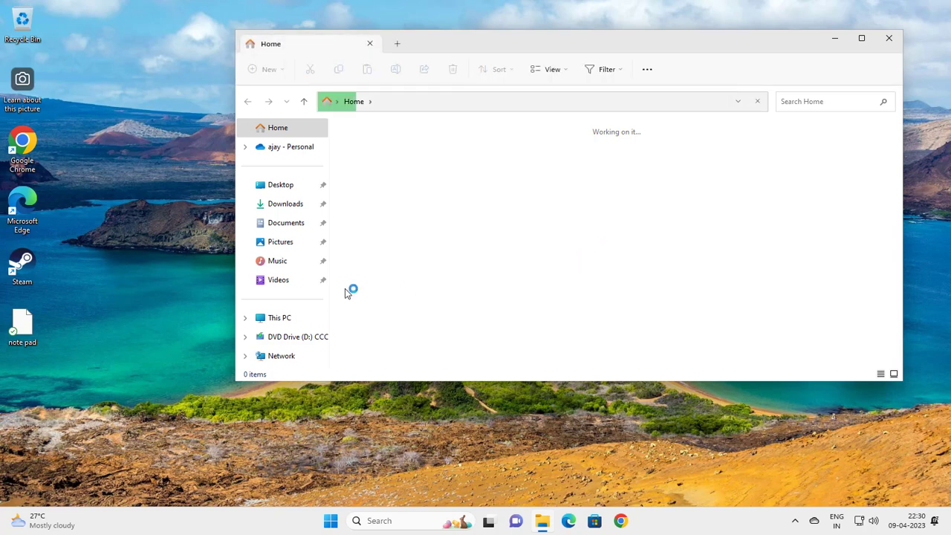
left_click(282, 317)
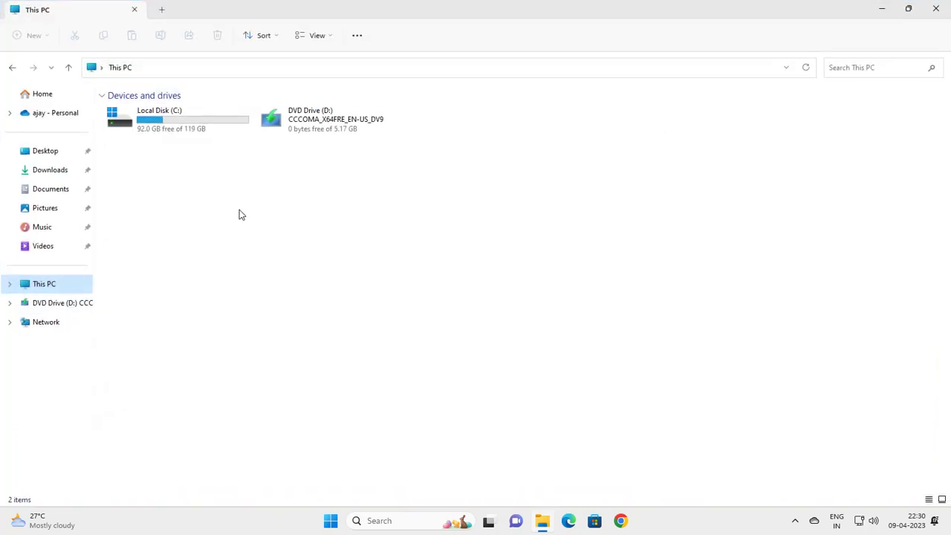
left_click(168, 136)
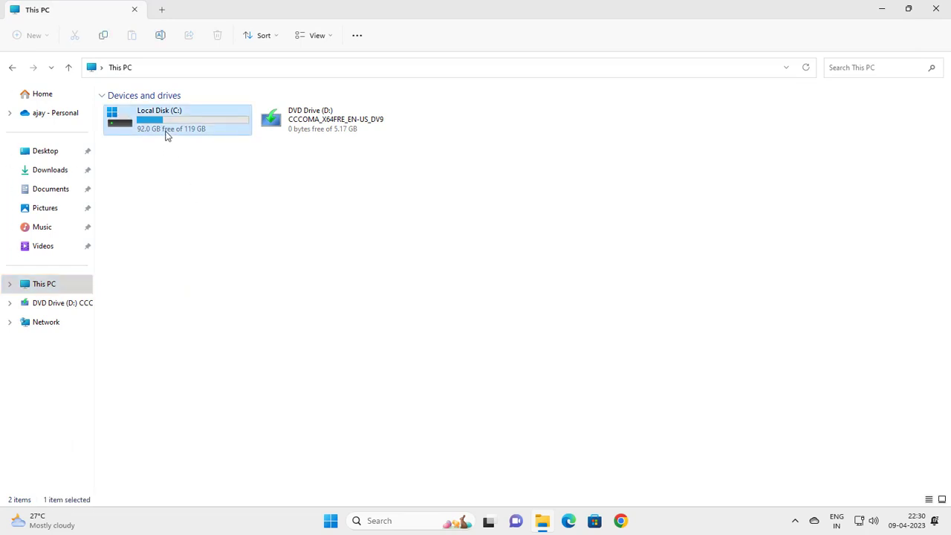
double_click(171, 119)
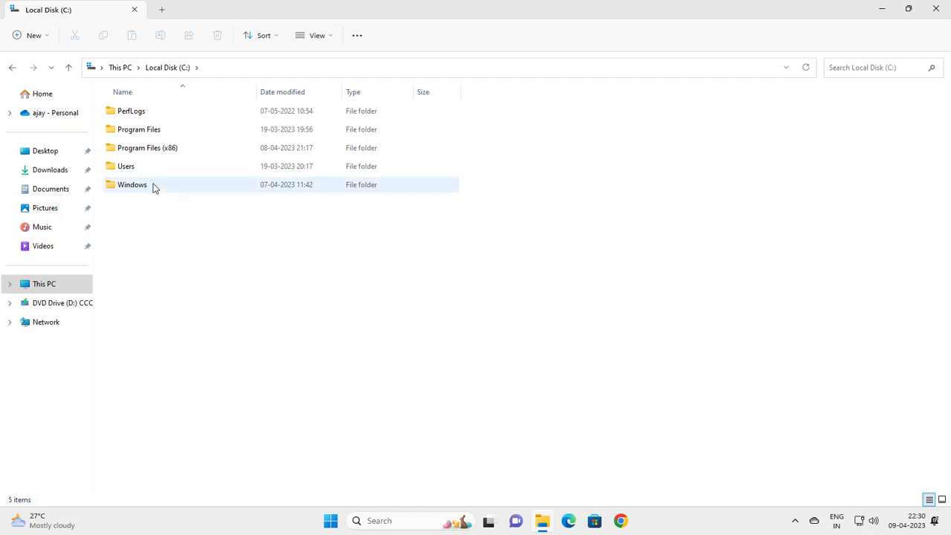
double_click(132, 184)
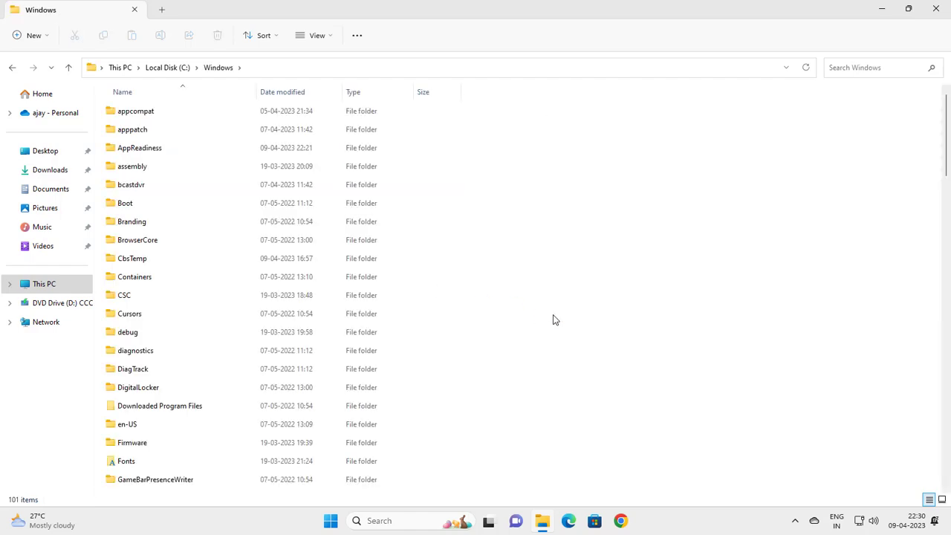
mouse_move(378, 328)
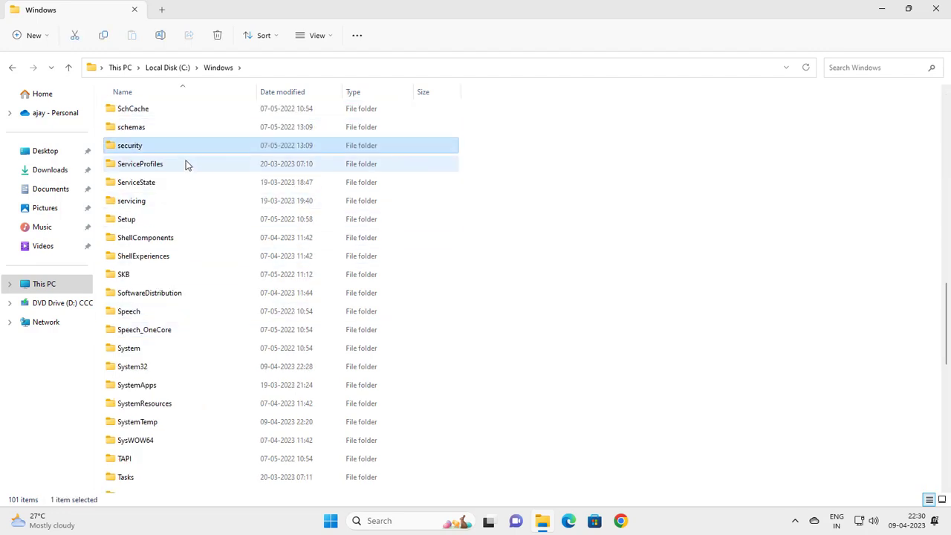
left_click(132, 201)
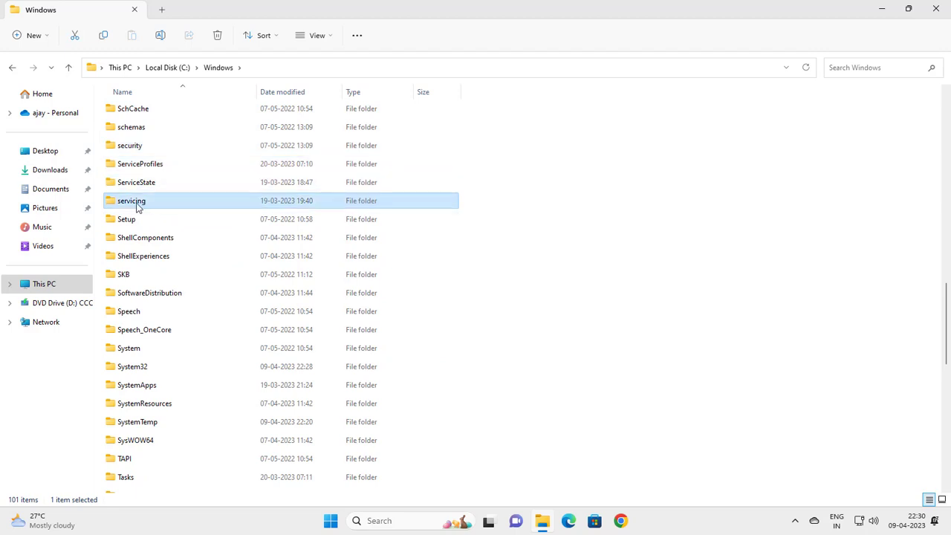
double_click(132, 200)
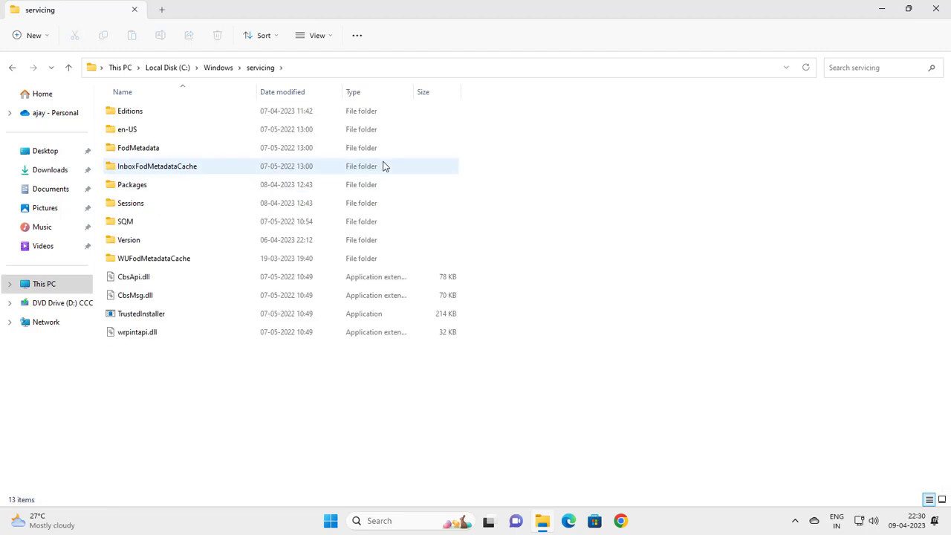
mouse_move(330, 169)
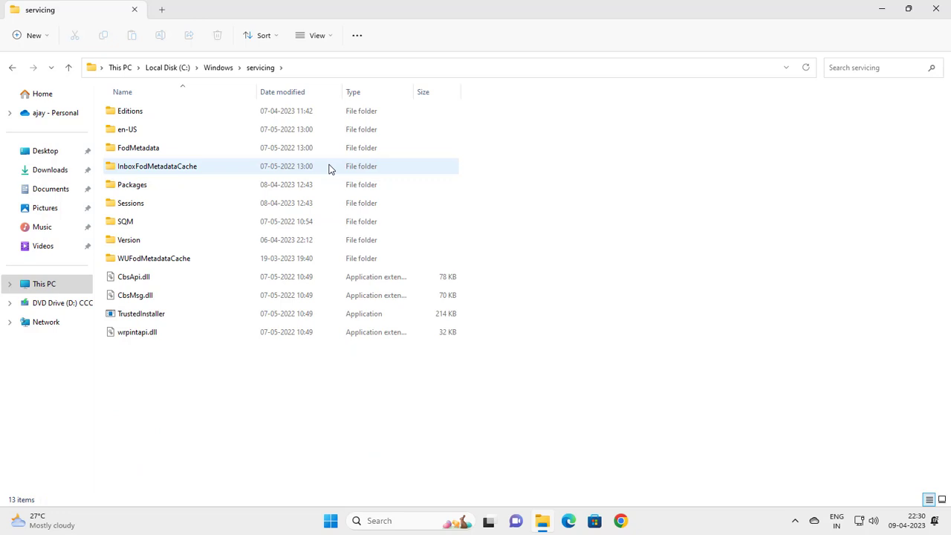
left_click(141, 314)
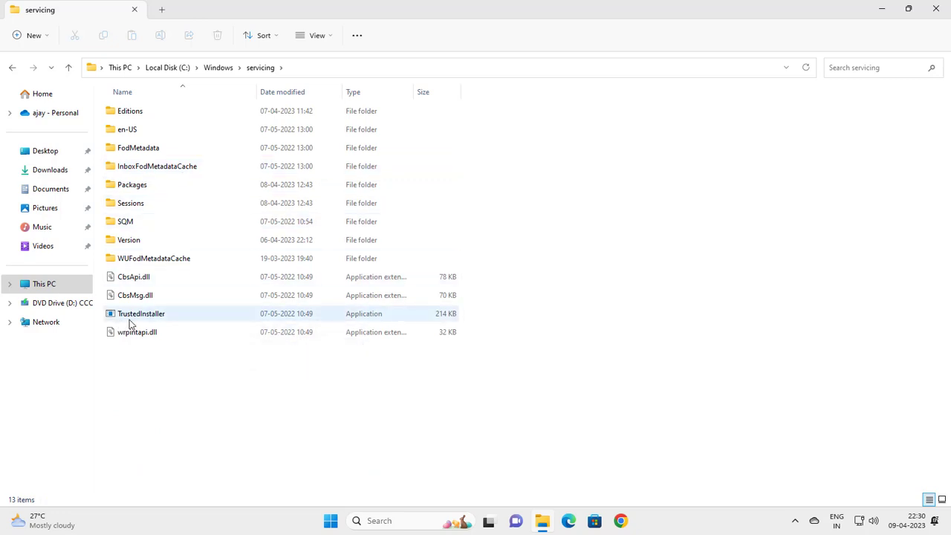
Open TrustedInstaller.exe Properties, then Advanced from its Security tab
left_click(141, 314)
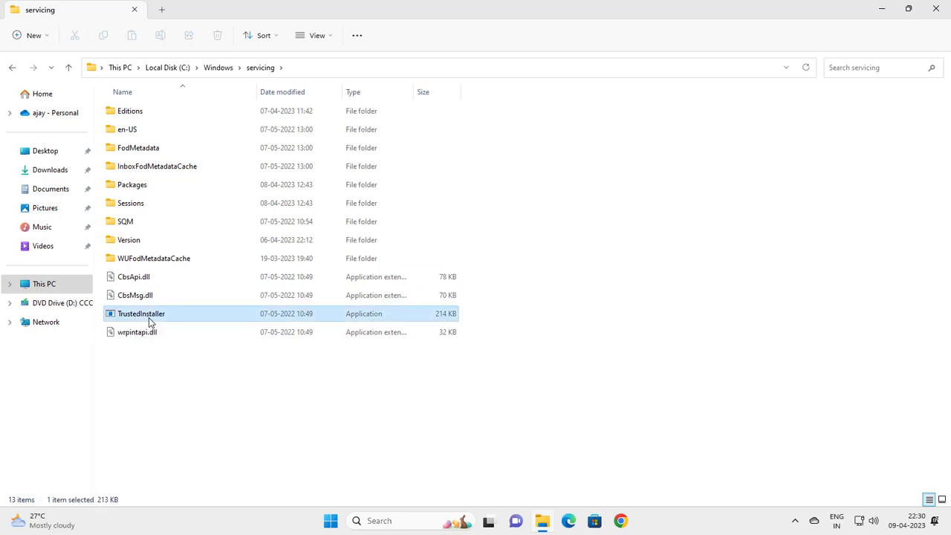
right_click(141, 313)
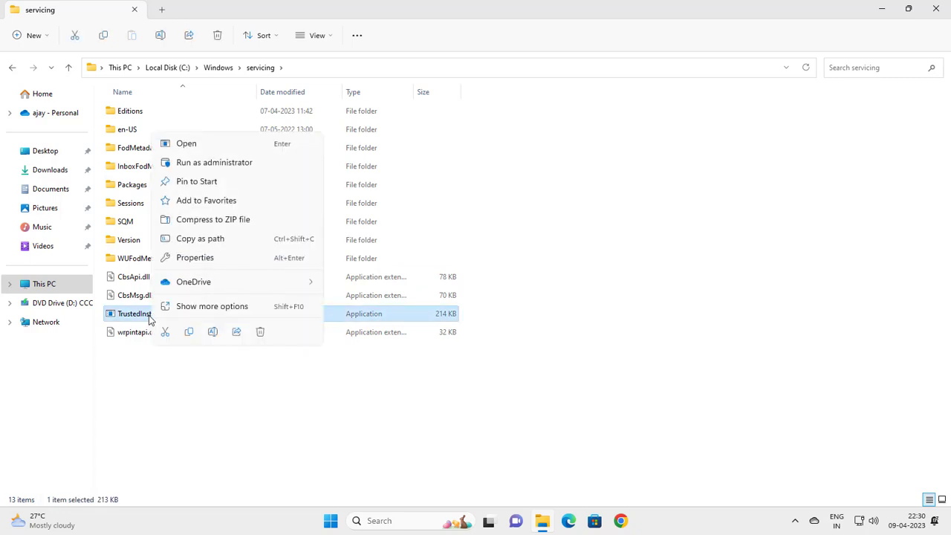
left_click(172, 258)
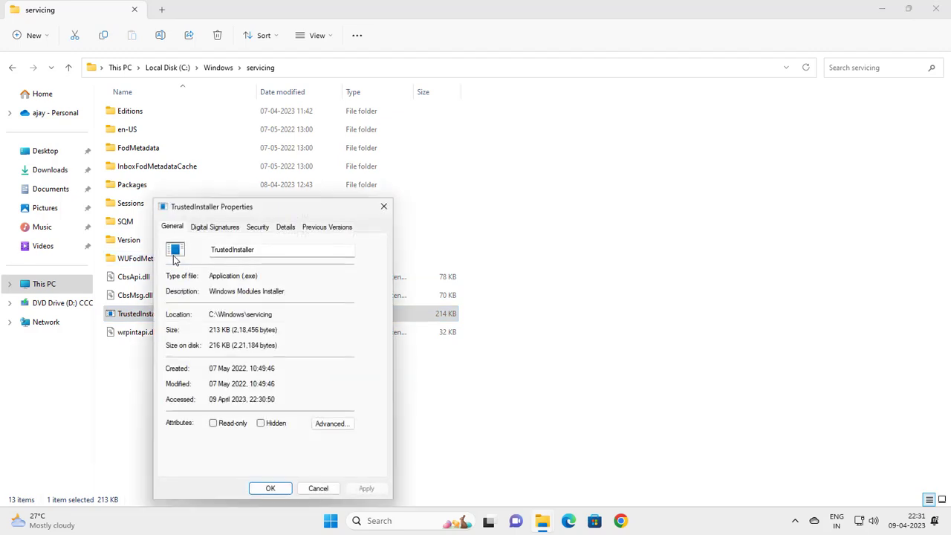
mouse_move(290, 374)
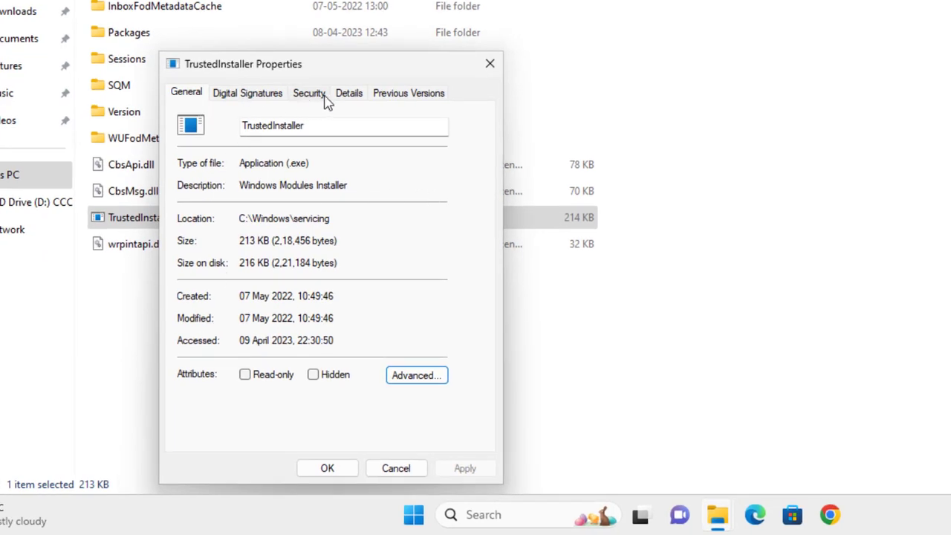
left_click(309, 92)
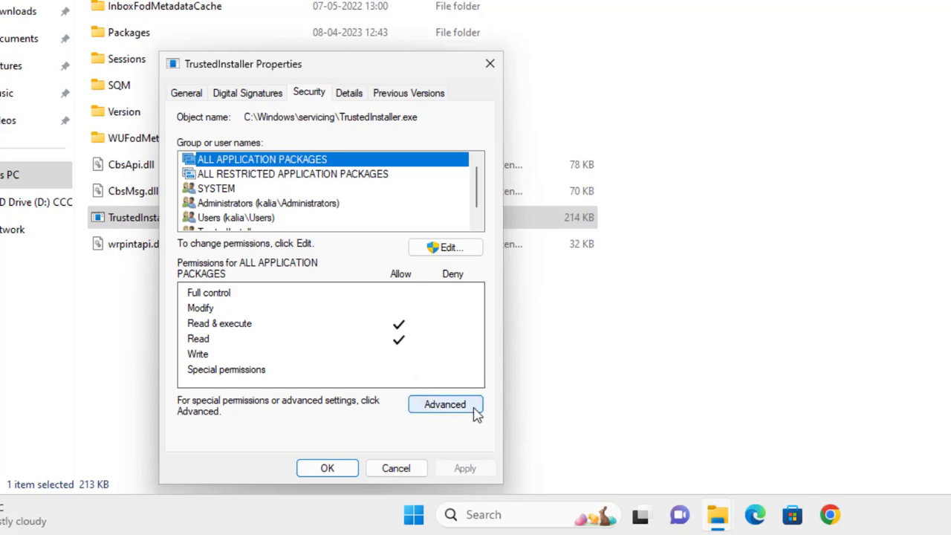
left_click(445, 404)
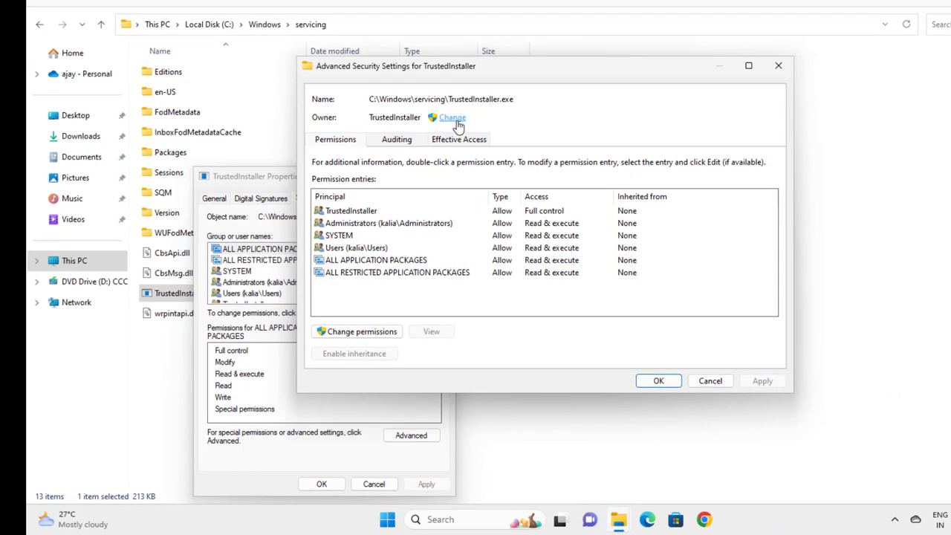
Change the owner by entering 'User' and checking names to resolve KALIA\Users
left_click(452, 117)
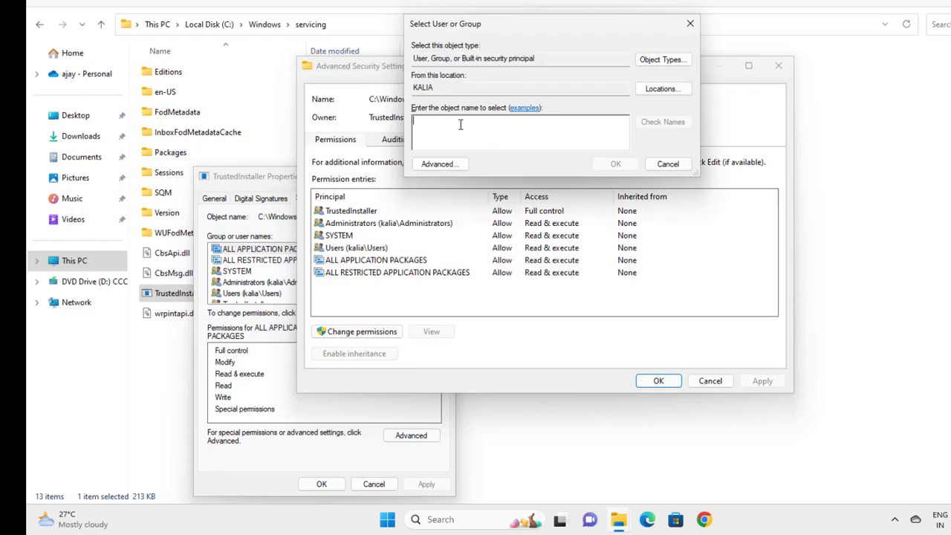
type("U")
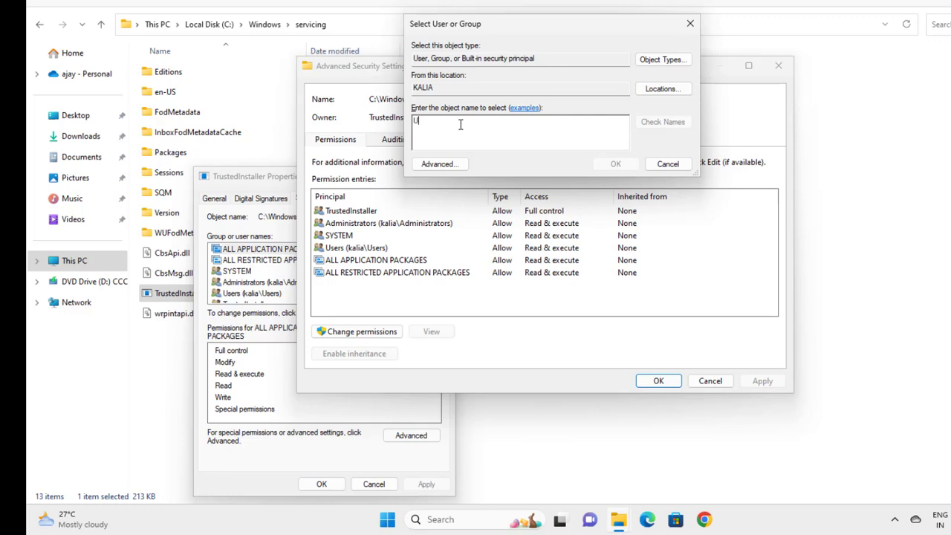
type("sers")
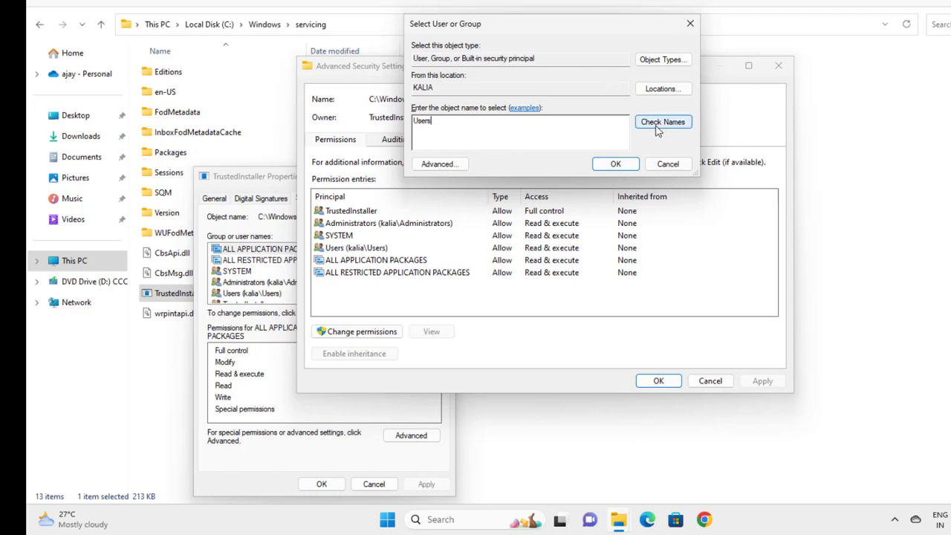
left_click(662, 121)
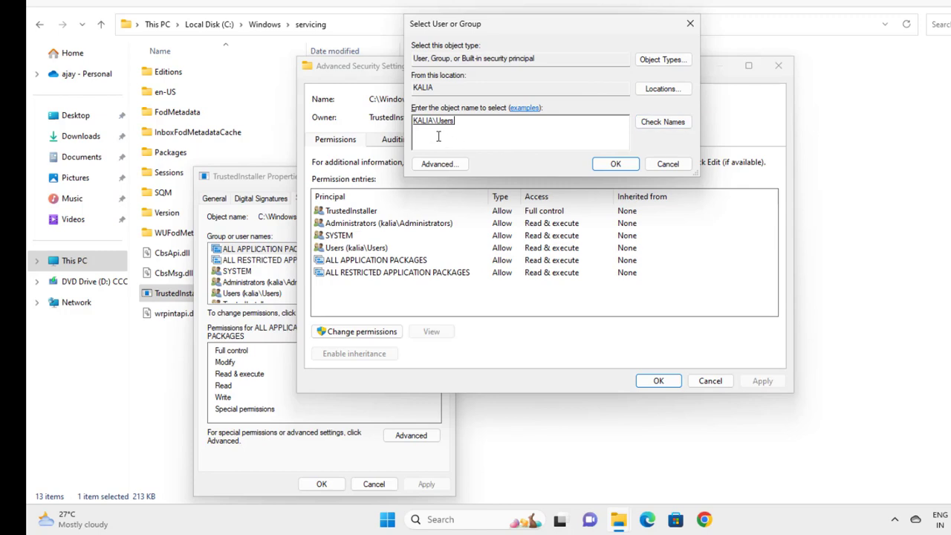
left_click(614, 164)
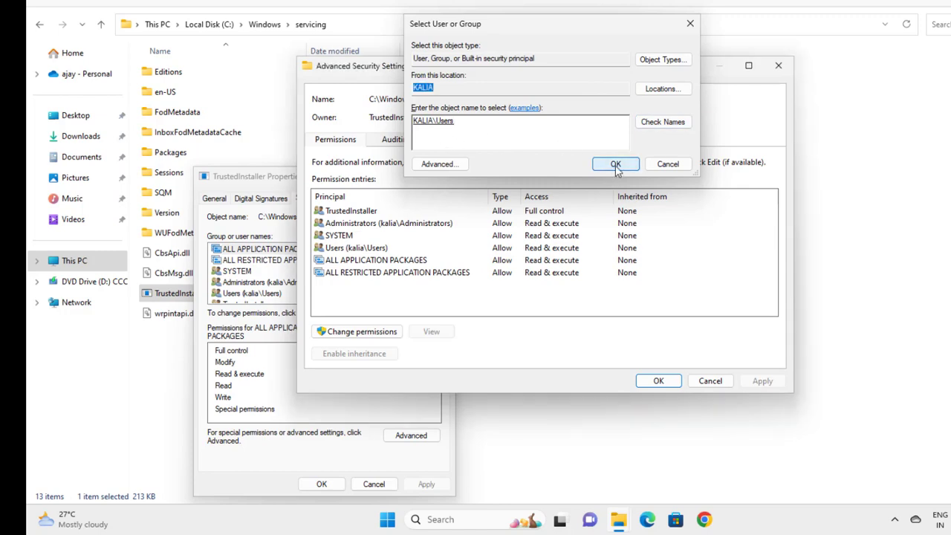
Confirm KALIA\Users as owner, apply it, dismiss the notice, and close Advanced Settings and Properties
left_click(615, 164)
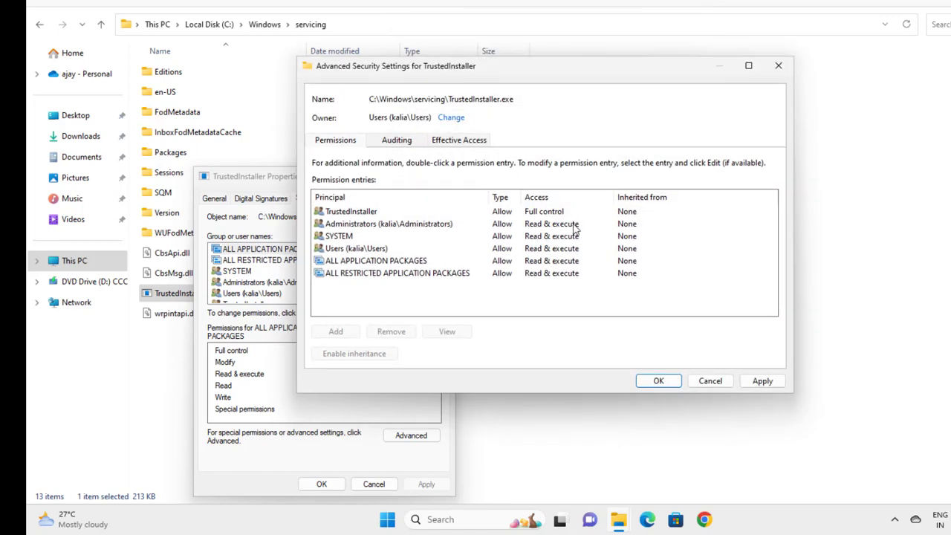
left_click(762, 380)
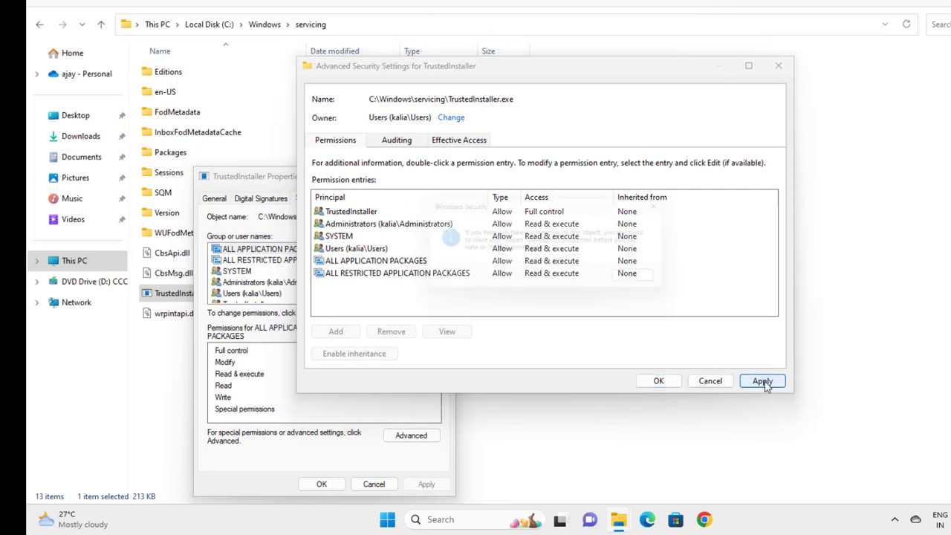
left_click(762, 380)
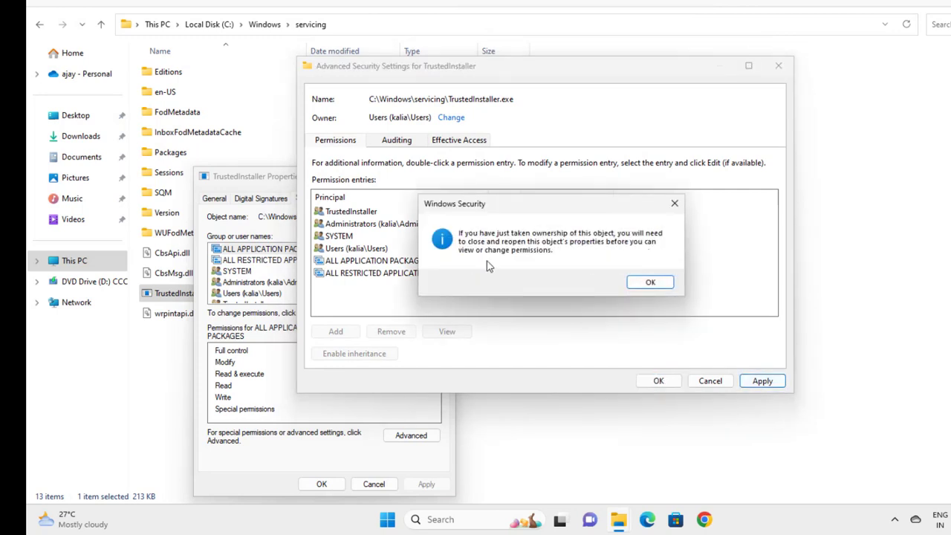
left_click(650, 281)
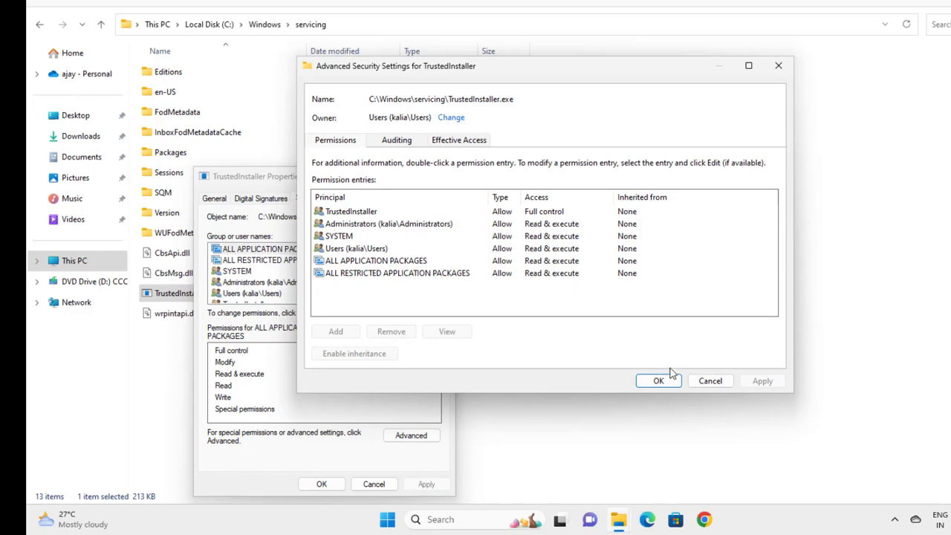
left_click(659, 380)
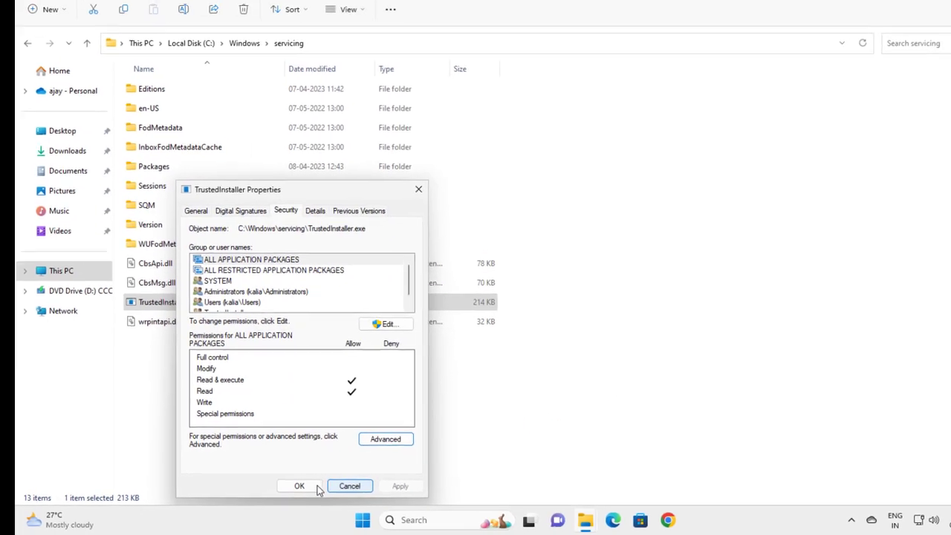
left_click(299, 485)
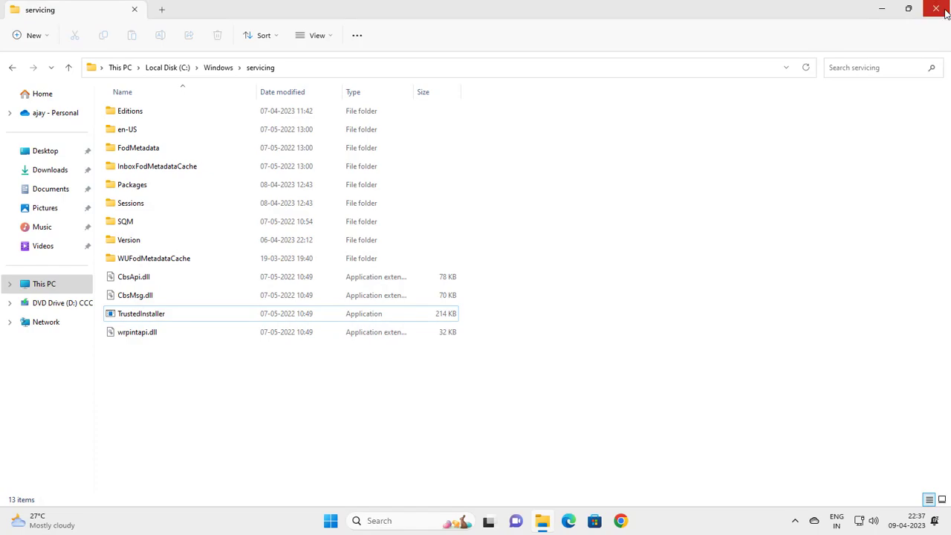
Close the servicing File Explorer window and open the Start menu
left_click(936, 9)
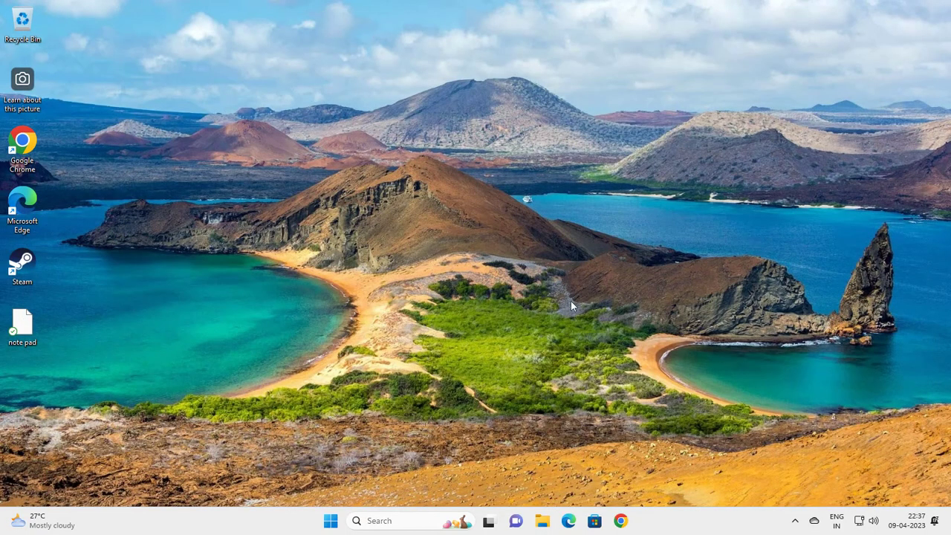
mouse_move(329, 520)
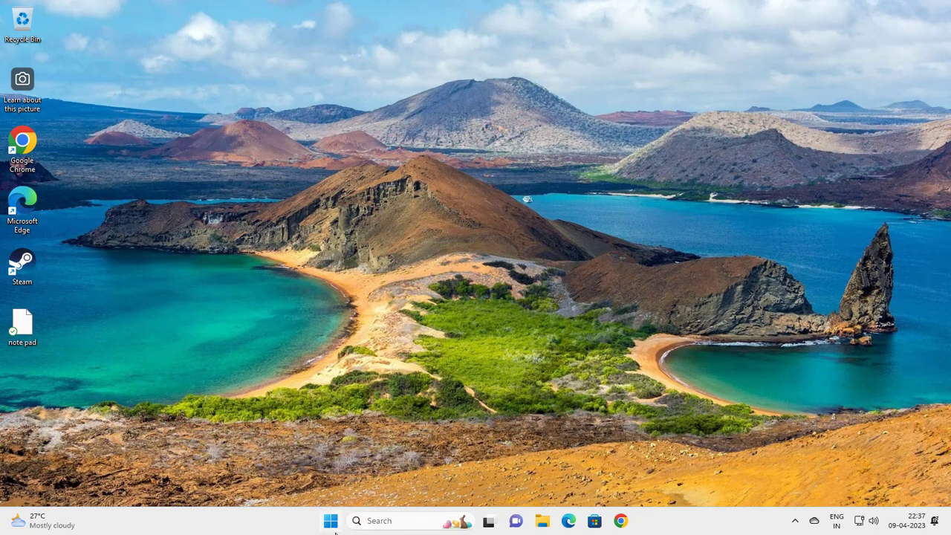
mouse_move(329, 520)
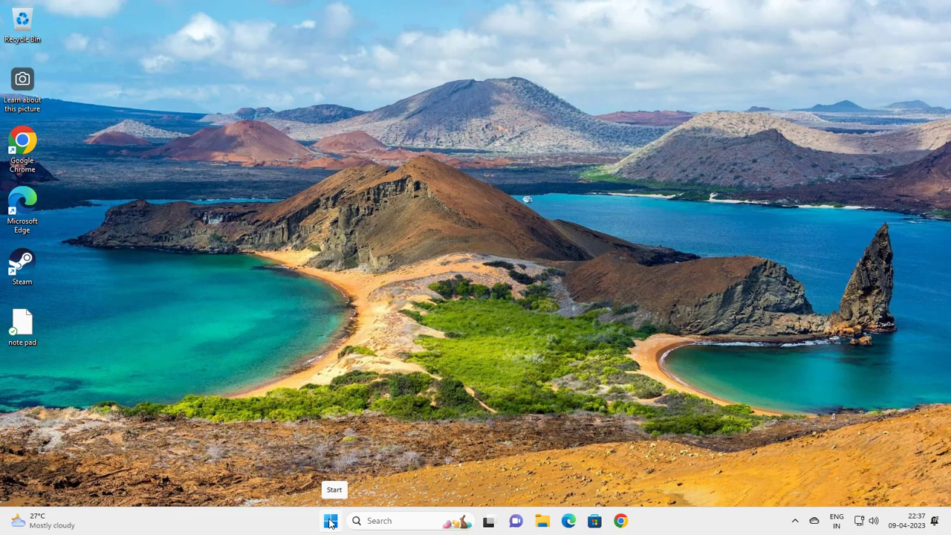
left_click(329, 521)
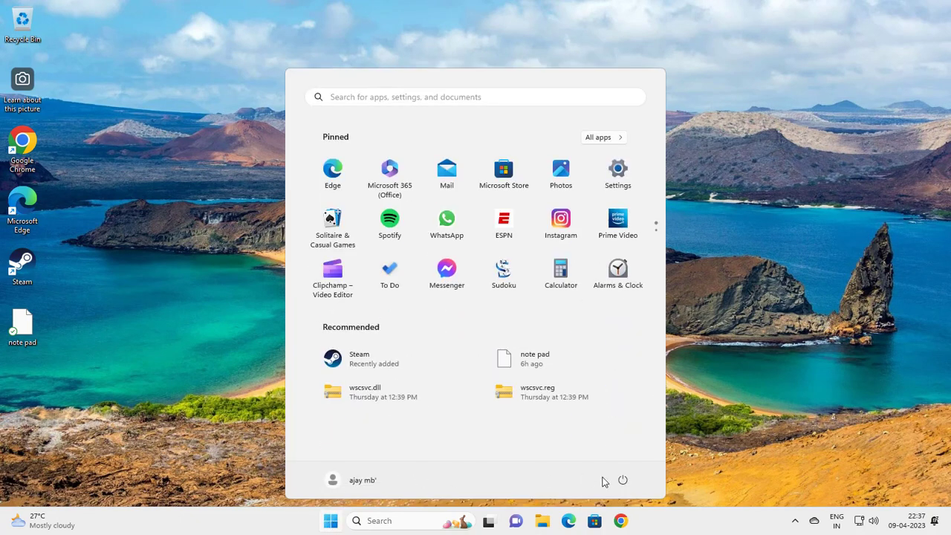